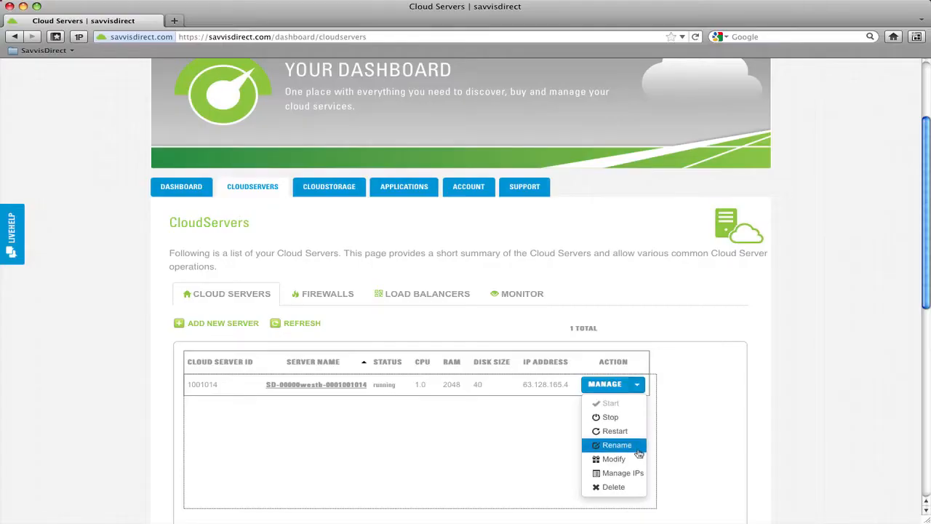
Move through server rename and appointment screens, then set the CloudServer CPU slider to 8 cores.
left_click(614, 459)
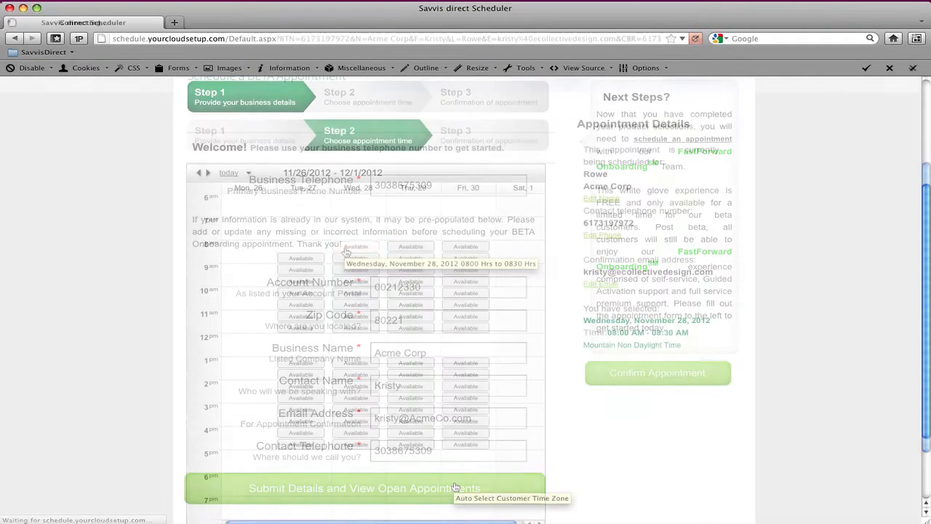
left_click(362, 487)
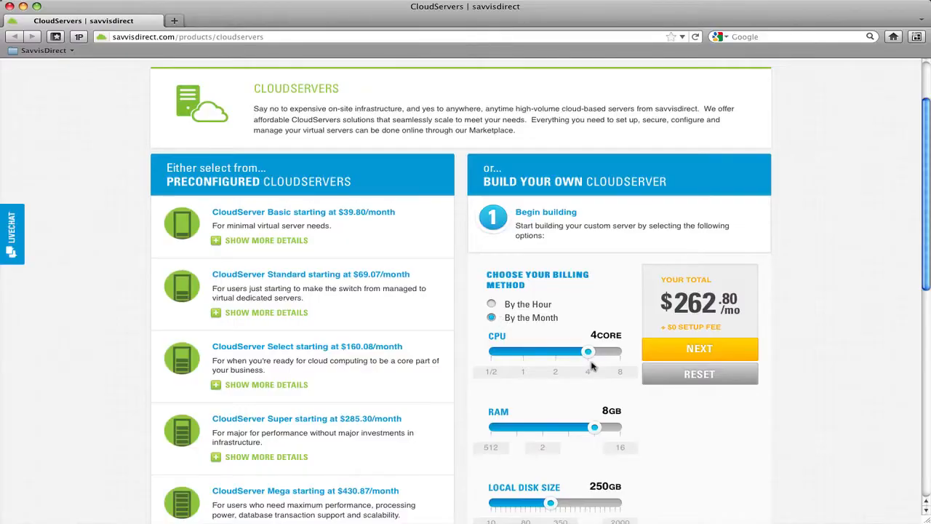
left_click_drag(587, 351, 620, 351)
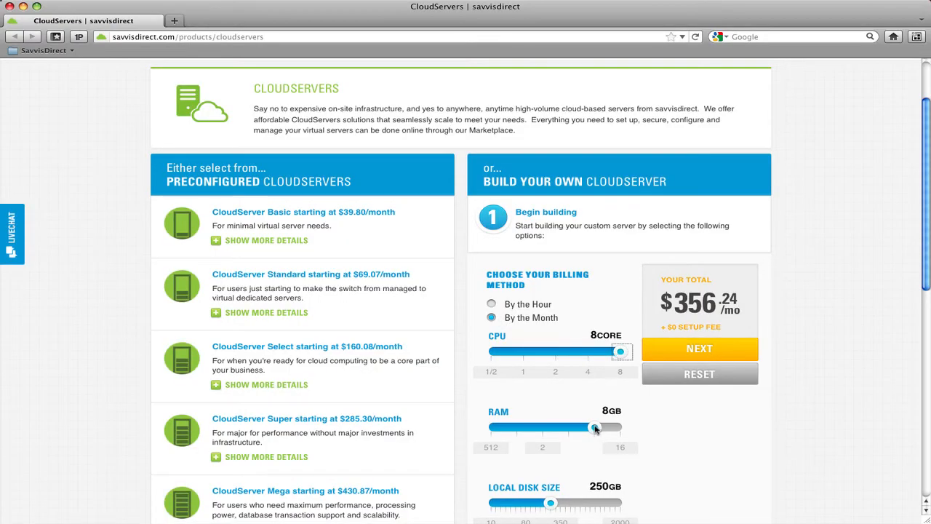